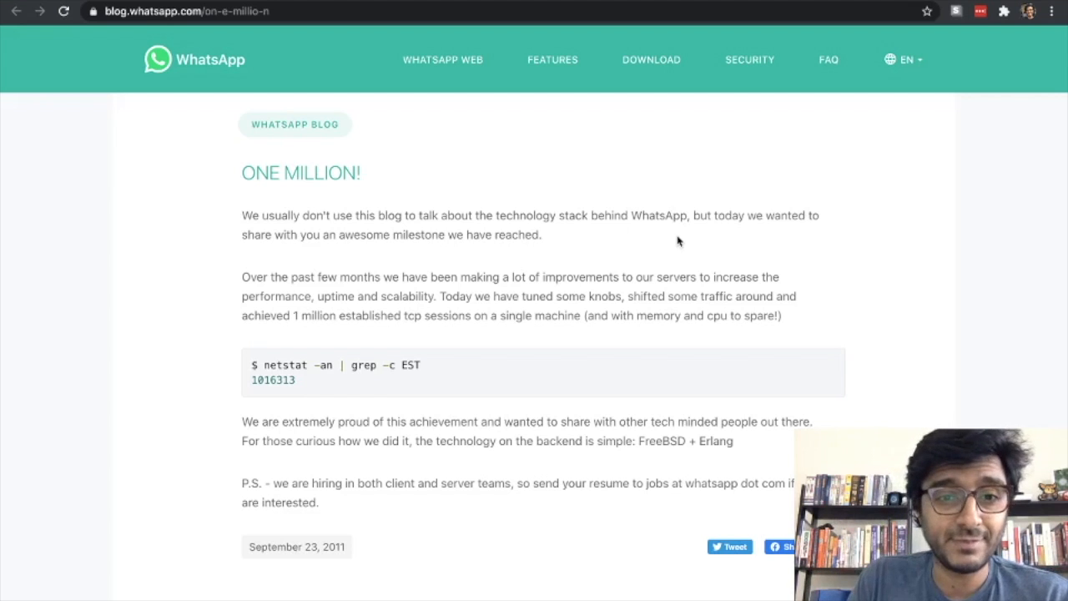
{"action": "mouse_move", "coordinate": [800, 234]}
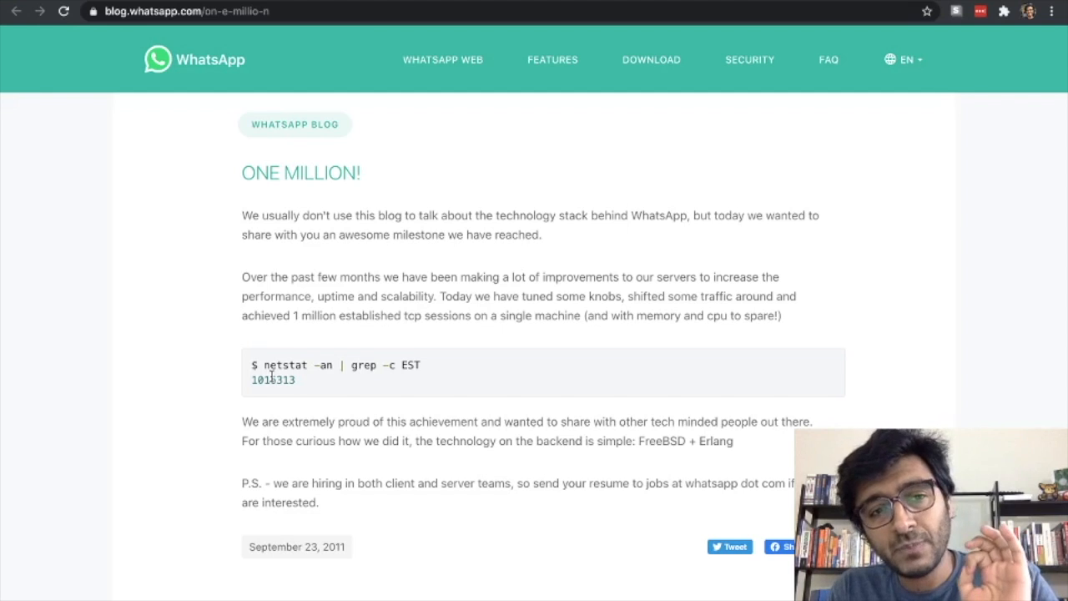
- Show the '1 million is so 2011' post scrolled to its sysctl output and CPU/Mem stats
{"action": "left_click", "coordinate": [184, 10]}
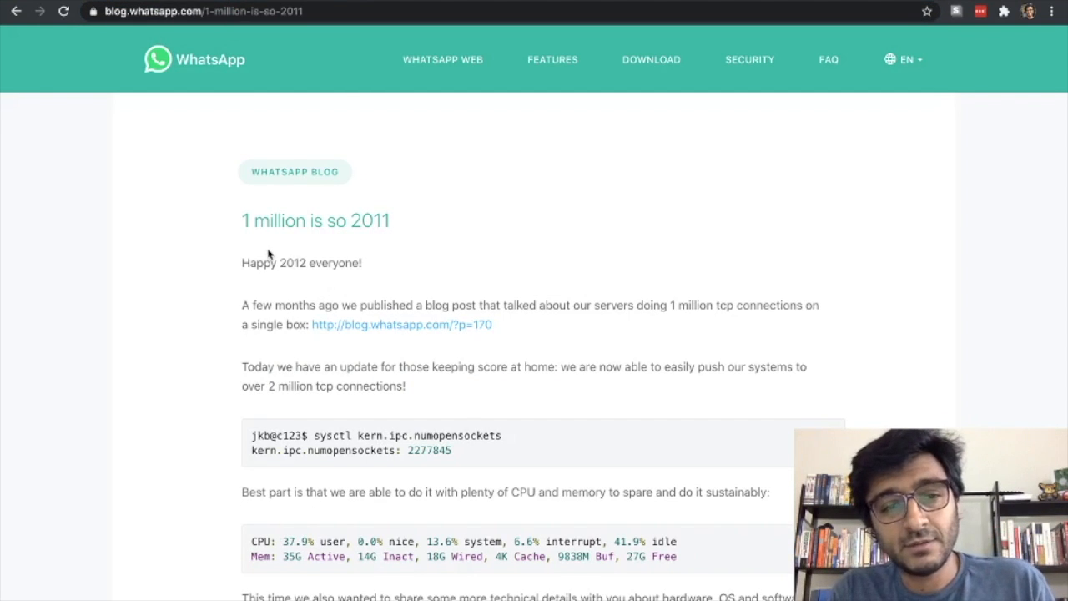
{"action": "mouse_move", "coordinate": [363, 240]}
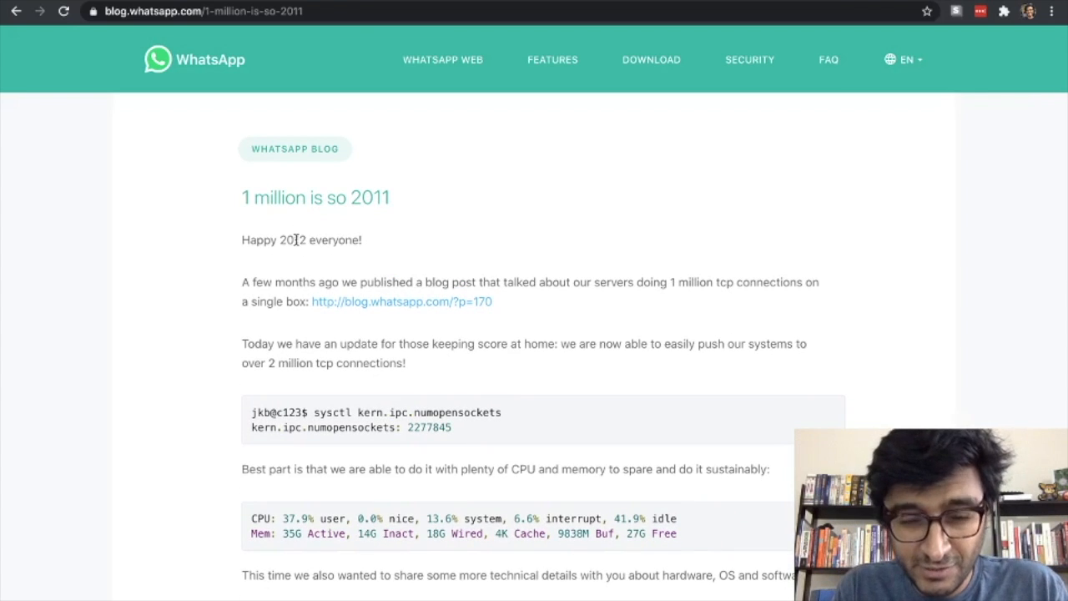
{"action": "scroll", "scroll_direction": "down", "scroll_amount": 3}
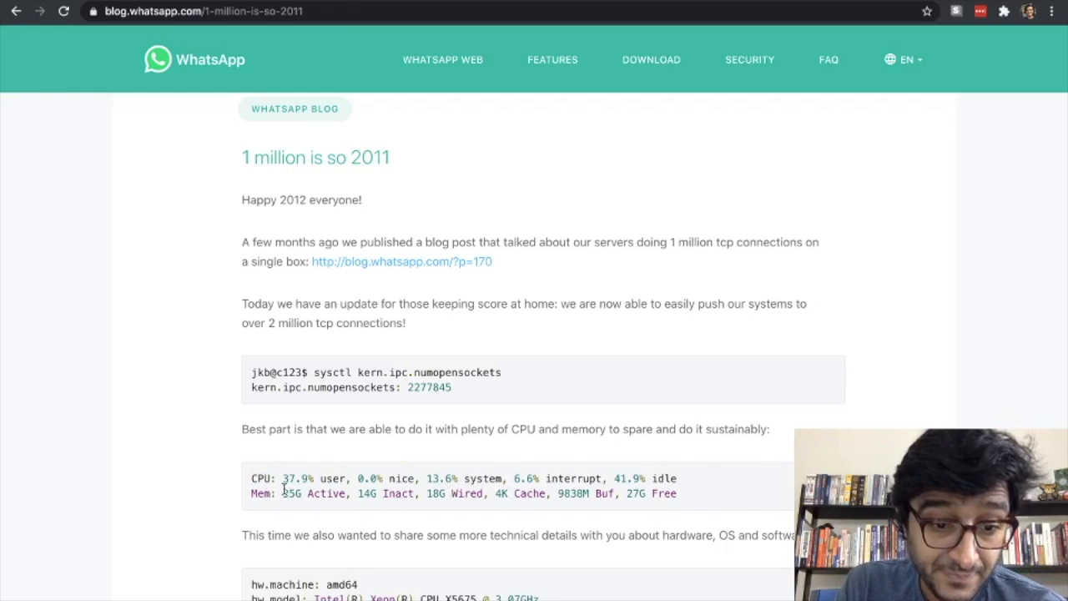
- Highlight the '35G Active' memory figure in the server stats
{"action": "double_click", "coordinate": [290, 494]}
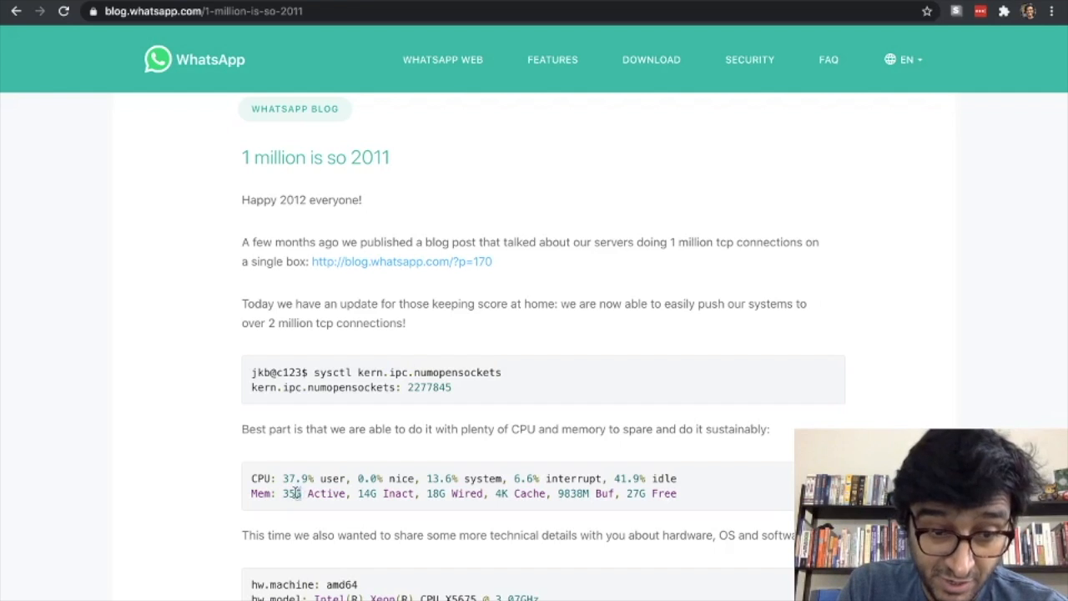
{"action": "double_click", "coordinate": [287, 494]}
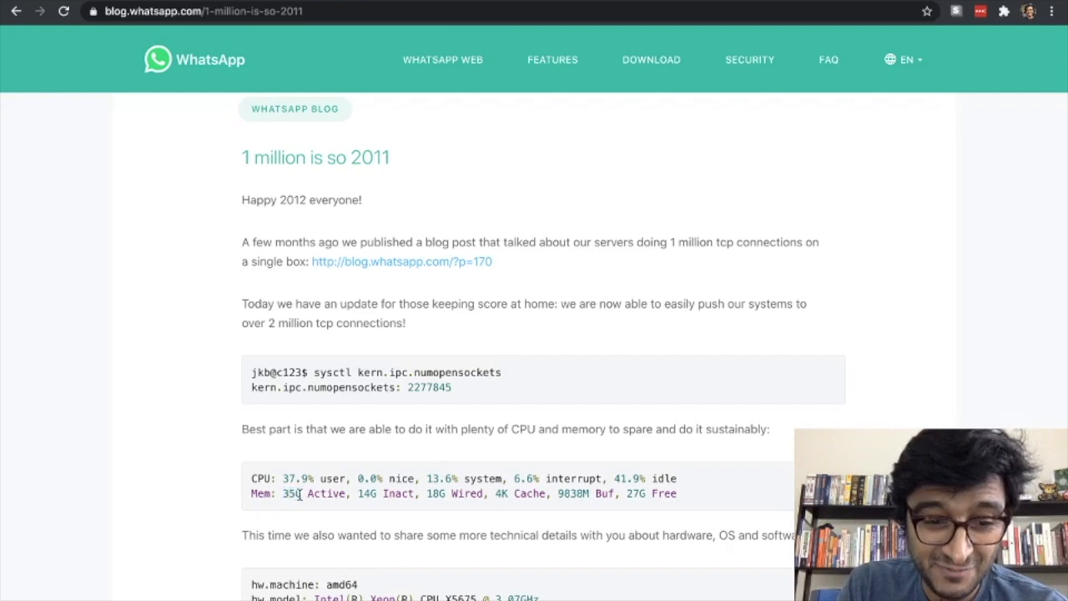
{"action": "double_click", "coordinate": [287, 494]}
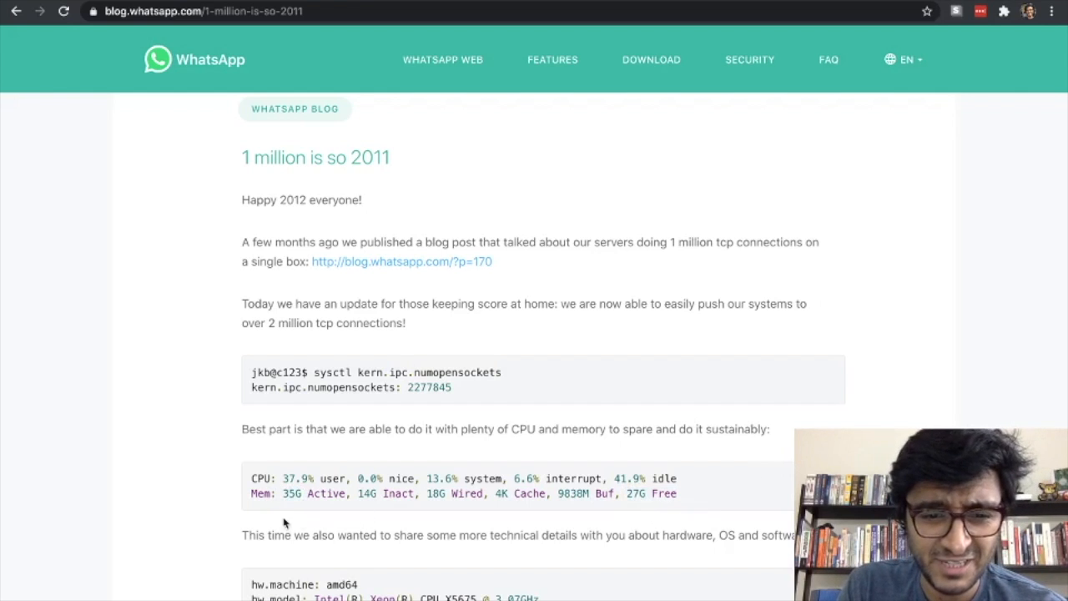
{"action": "double_click", "coordinate": [314, 494]}
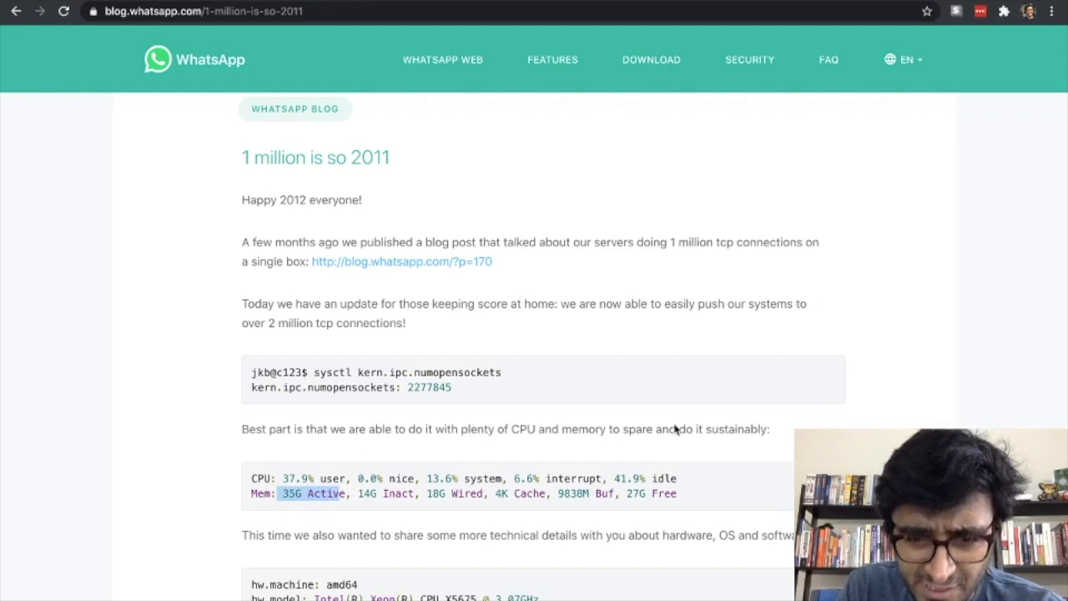
{"action": "mouse_move", "coordinate": [633, 482]}
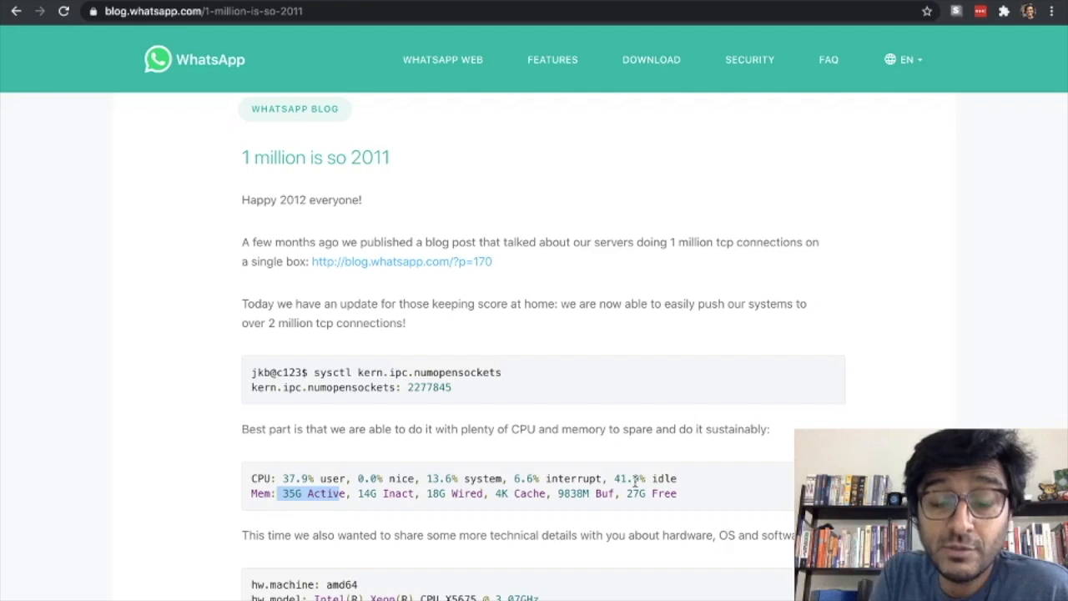
{"action": "scroll", "scroll_direction": "down", "scroll_amount": 3}
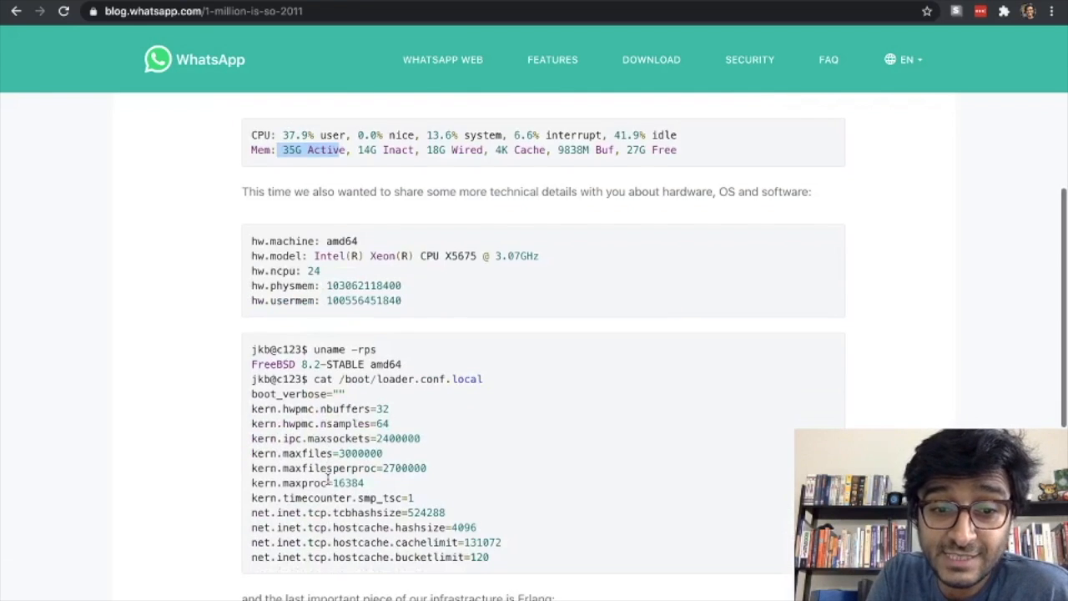
{"action": "scroll", "scroll_direction": "up", "scroll_amount": 3}
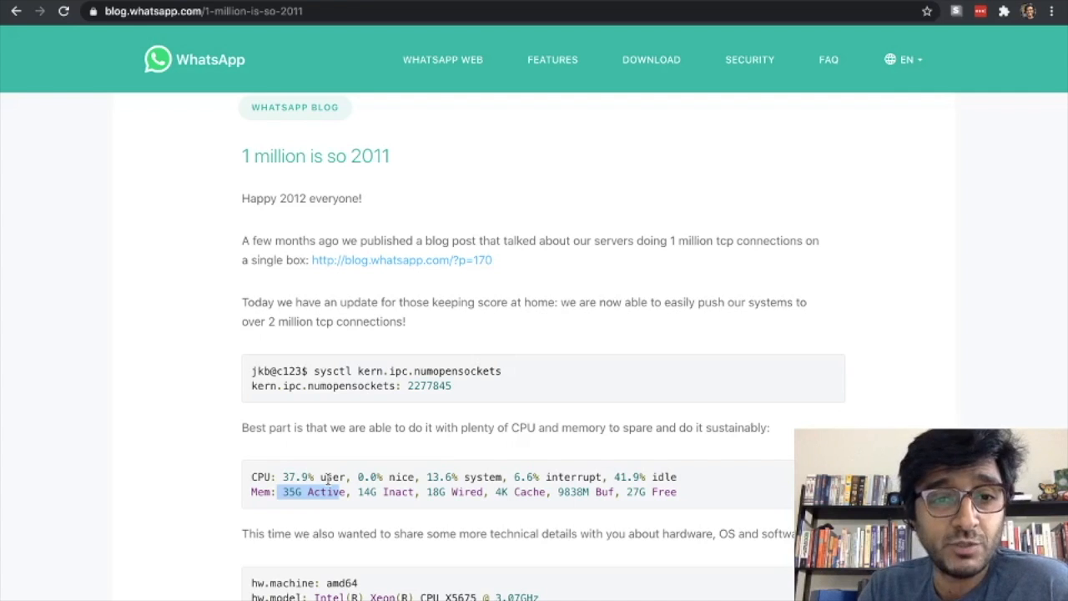
- Scroll back to the post's title and 'Happy 2012 everyone!' opening line
{"action": "scroll", "scroll_direction": "down", "scroll_amount": 3}
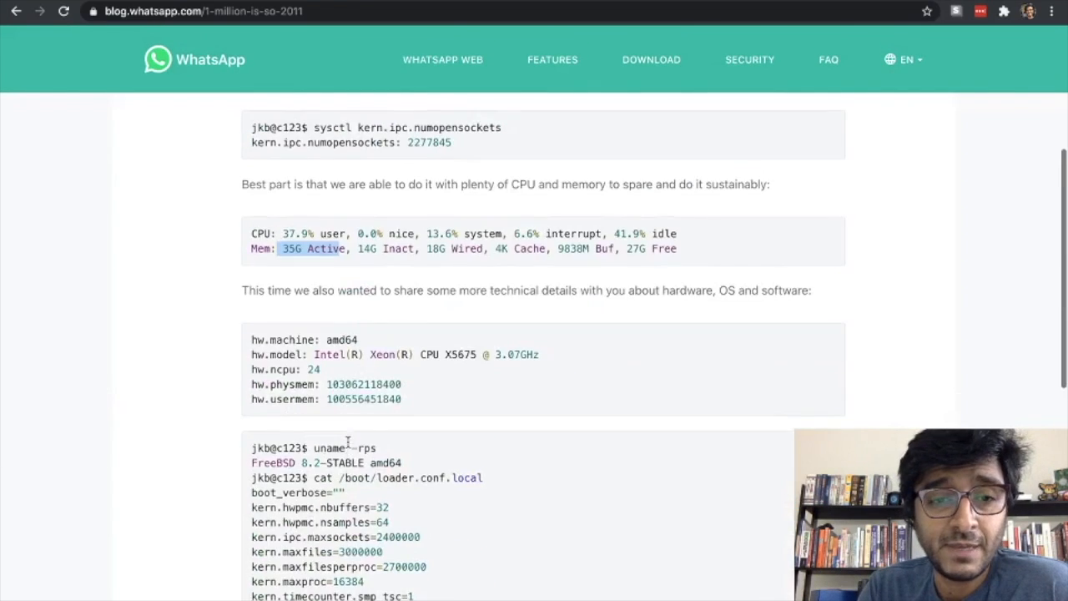
{"action": "scroll", "scroll_direction": "up", "scroll_amount": 3}
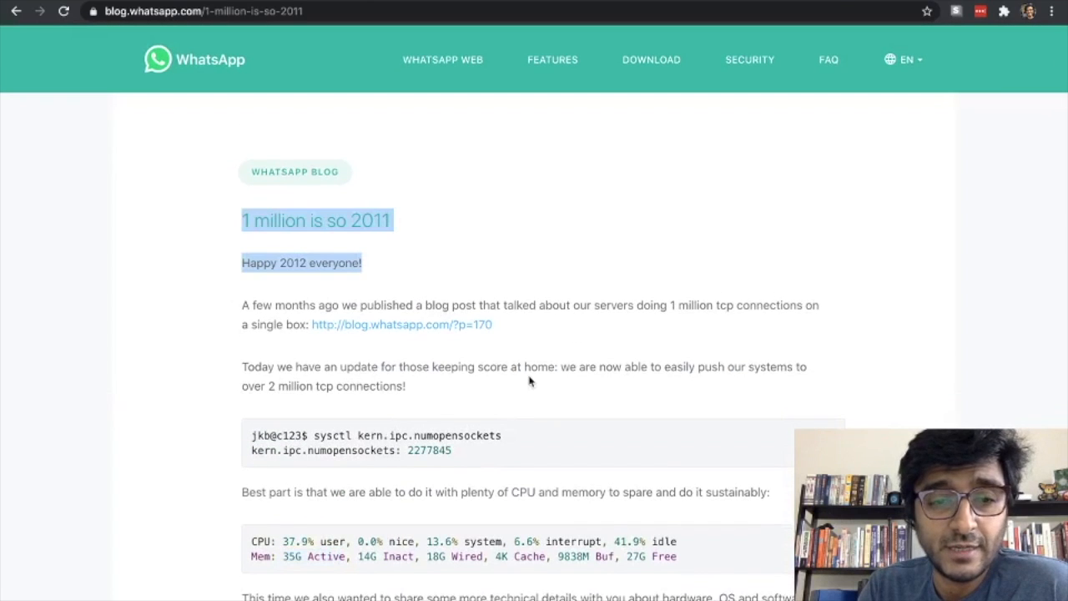